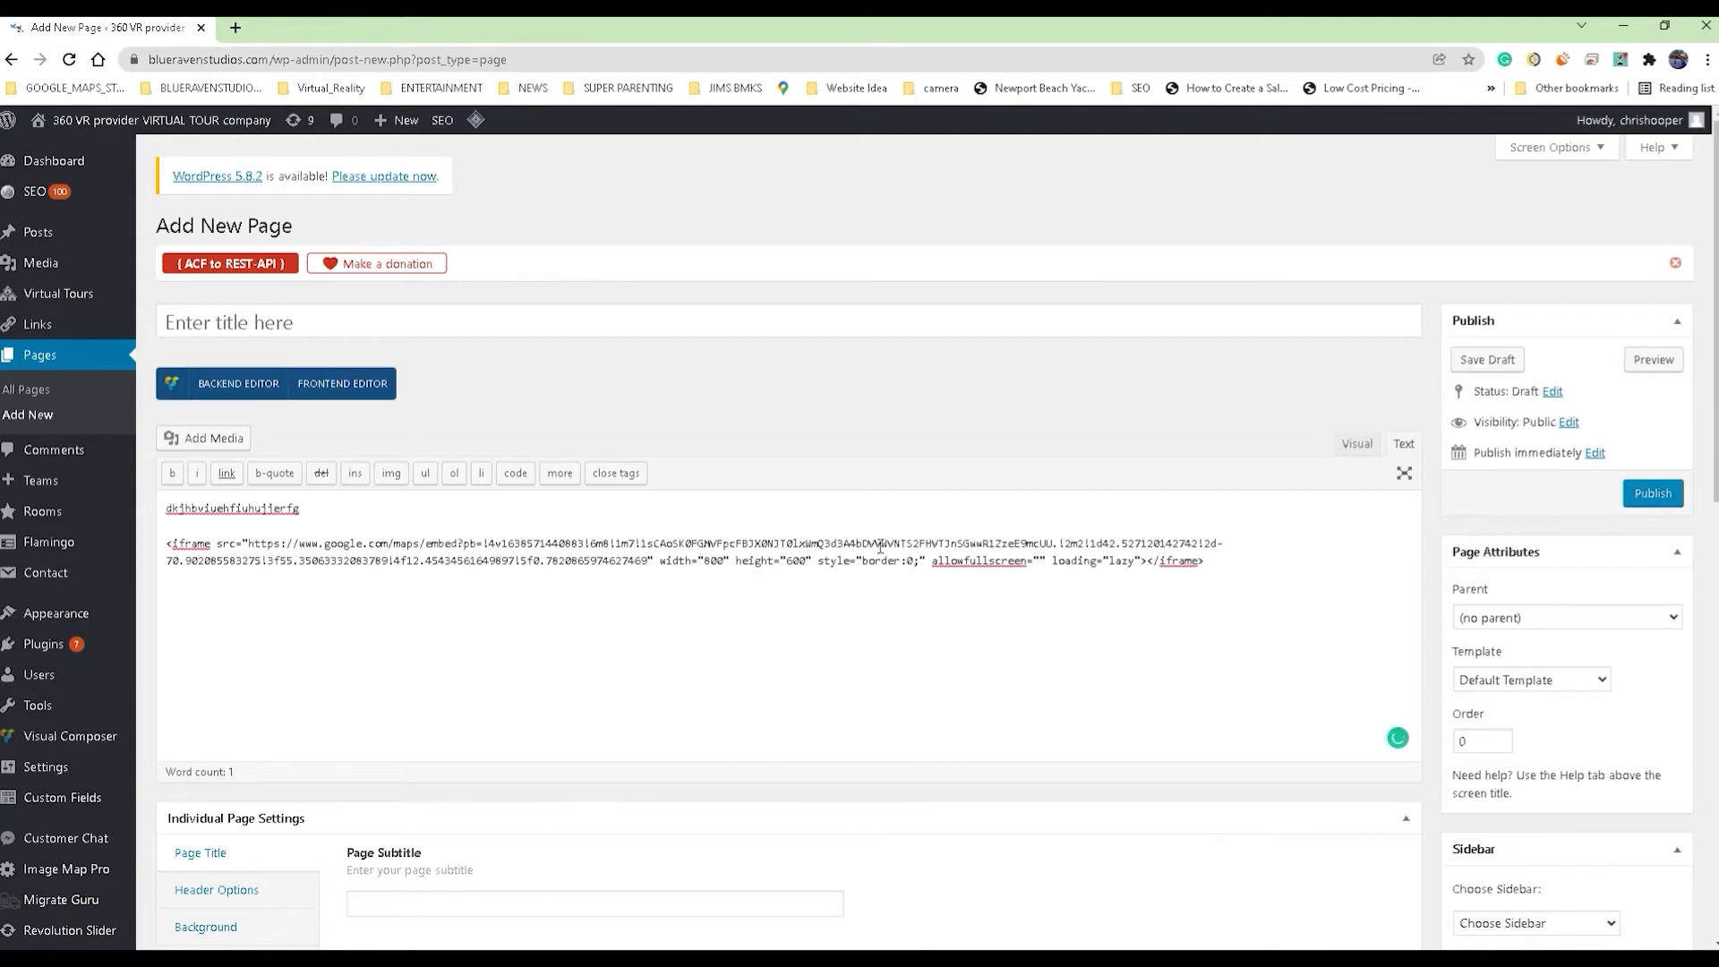
# Add the filler line 'ujihuifhuiedhf' below the iframe embed code.
pyautogui.click(1207, 562)
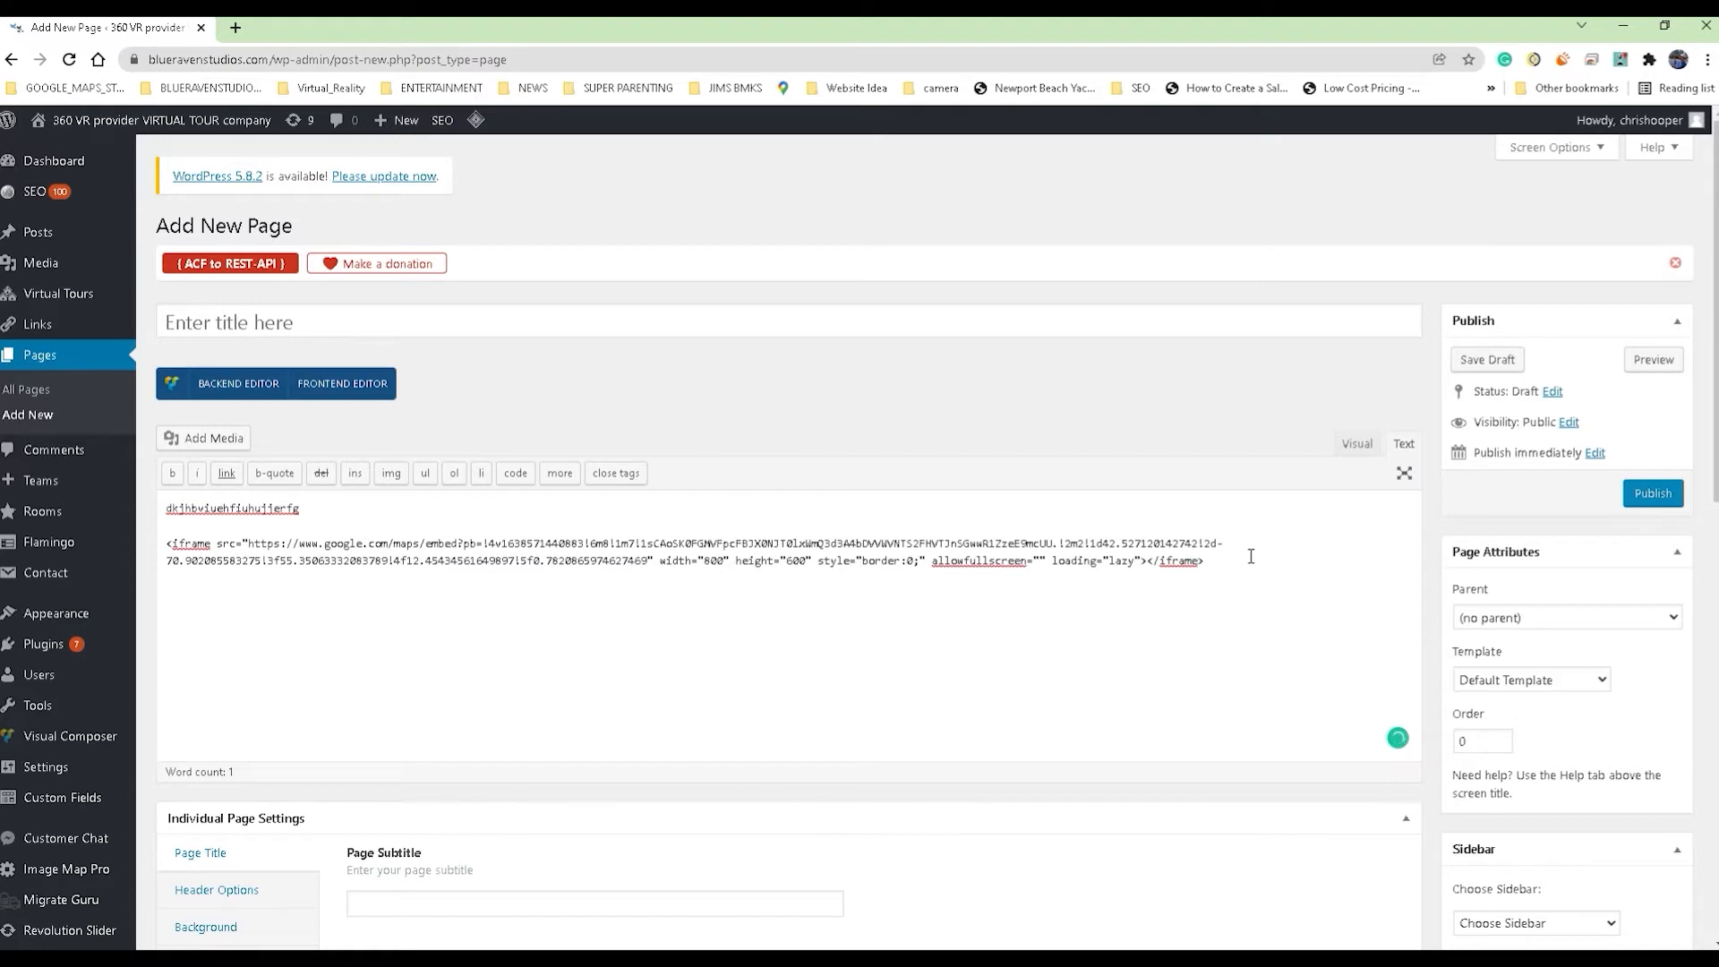
pyautogui.write('ujihuifhuiedhf')
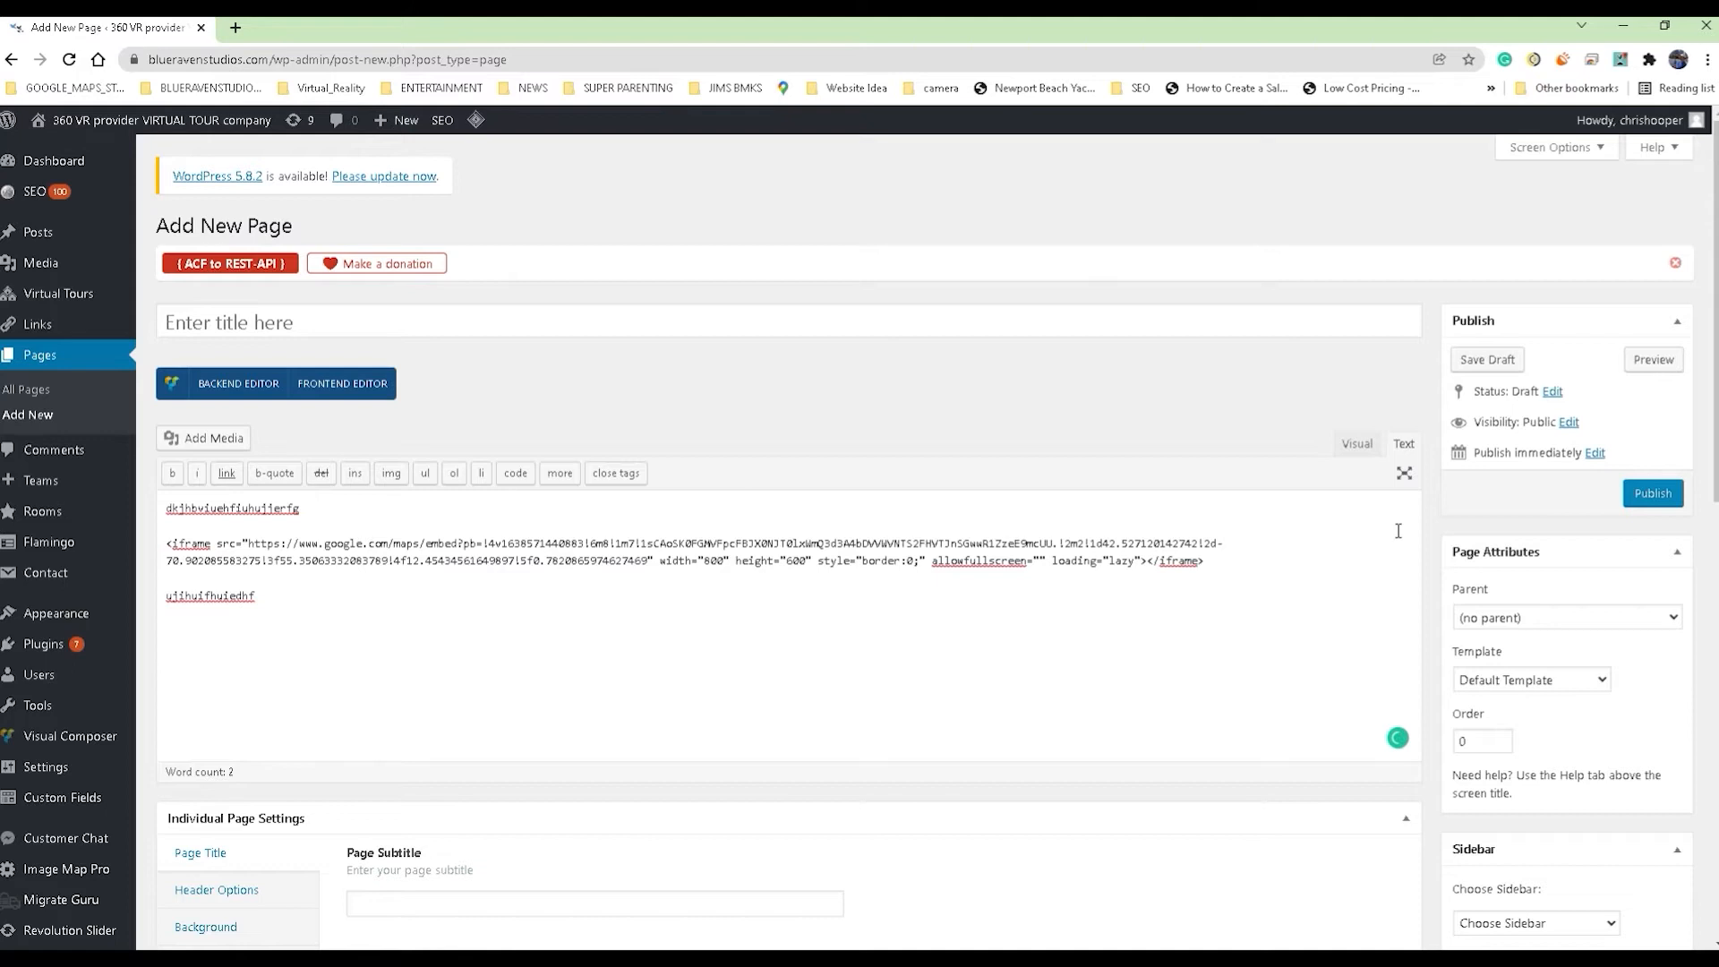
pyautogui.moveTo(1668, 363)
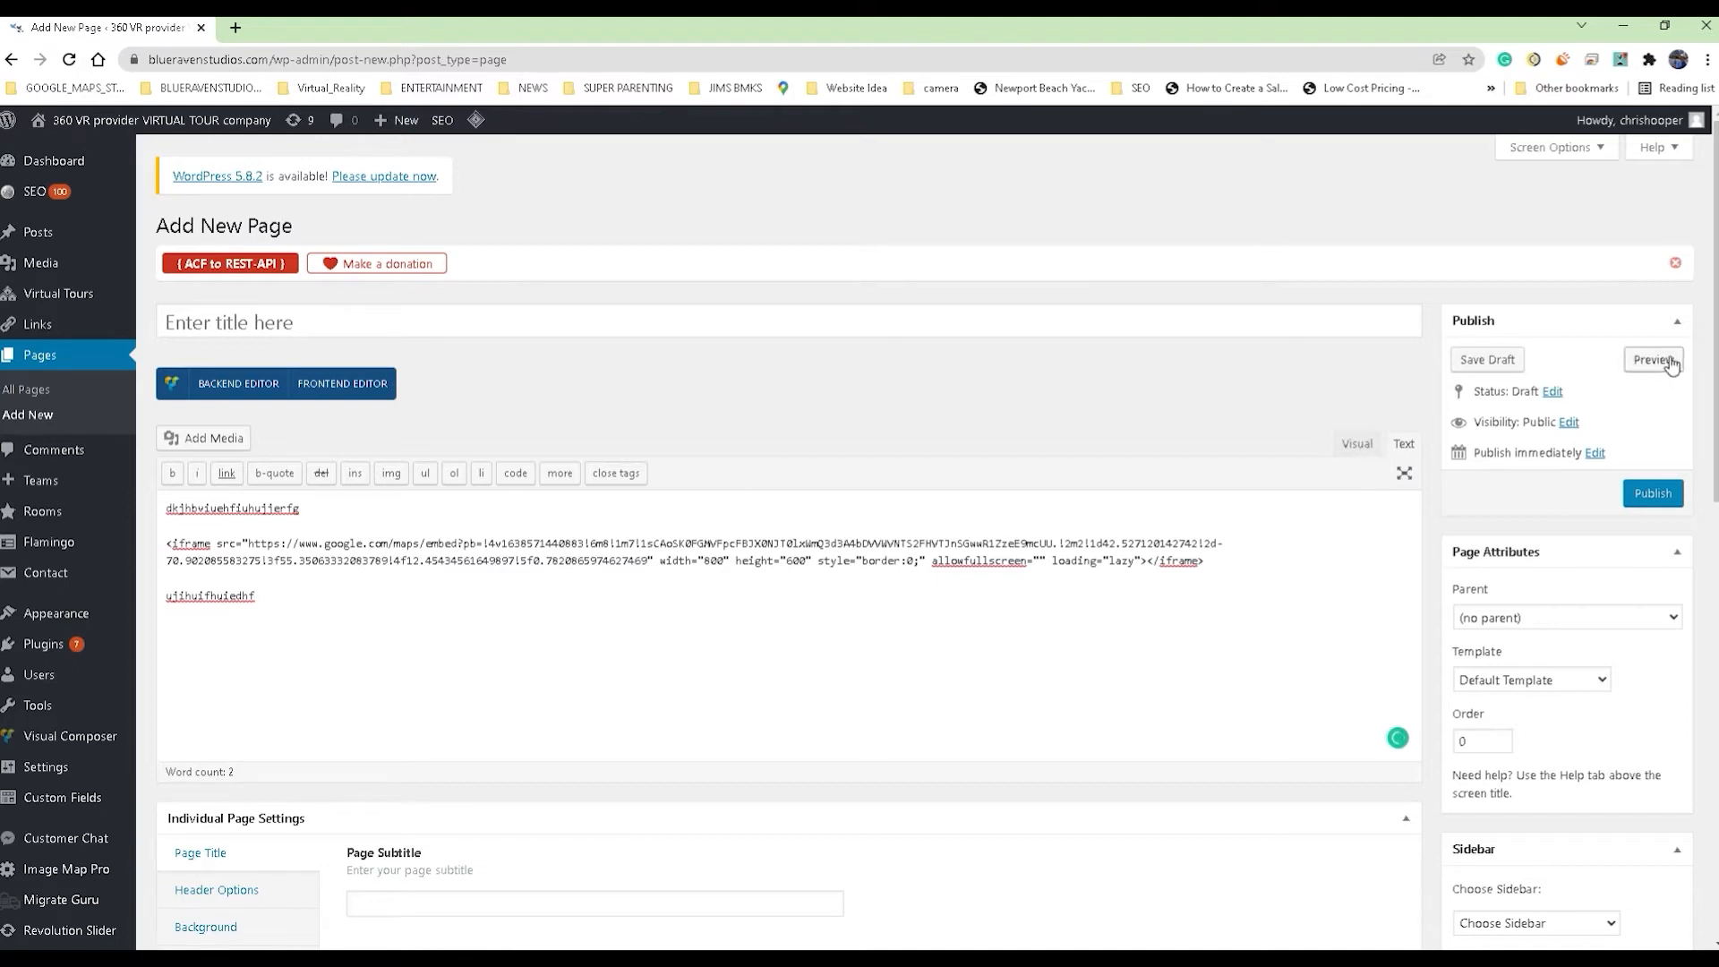
# Preview the draft page with its embedded A&A Services street-view tour.
pyautogui.click(1653, 360)
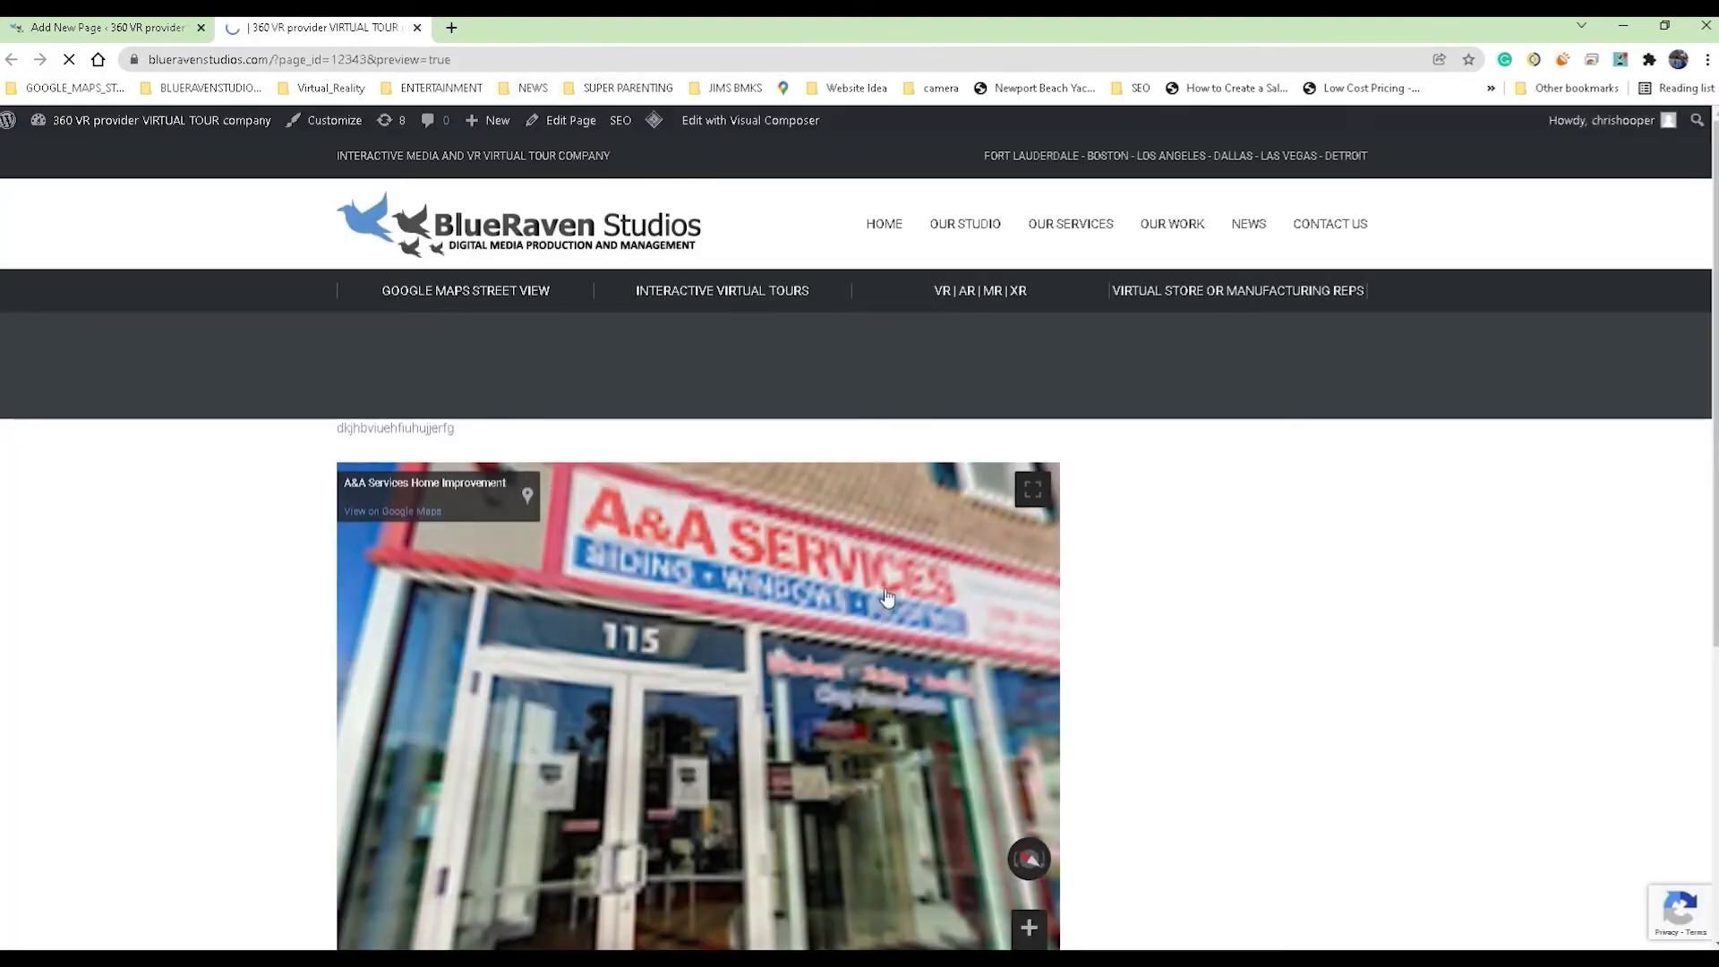